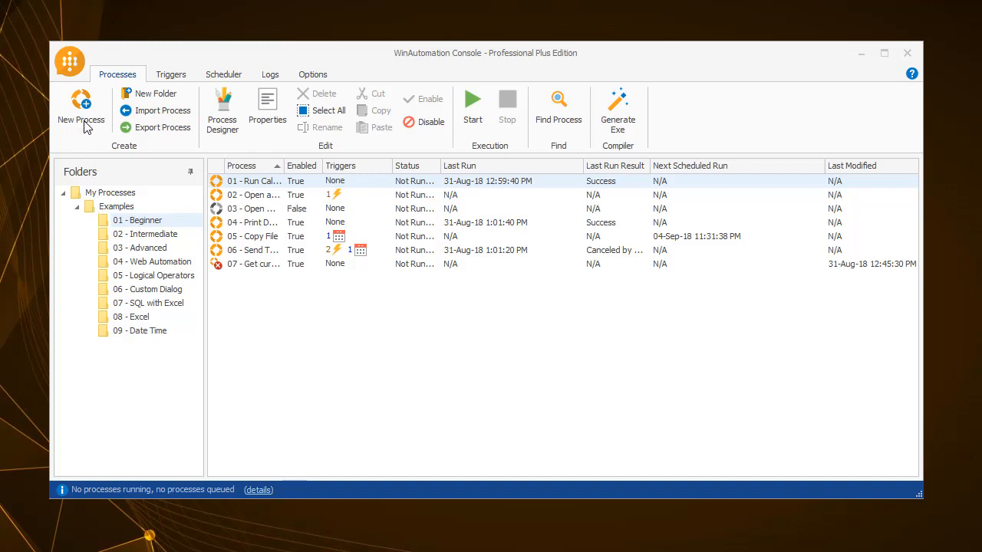
Create a new process named Web Recorder from the Processes tab.
click(80, 107)
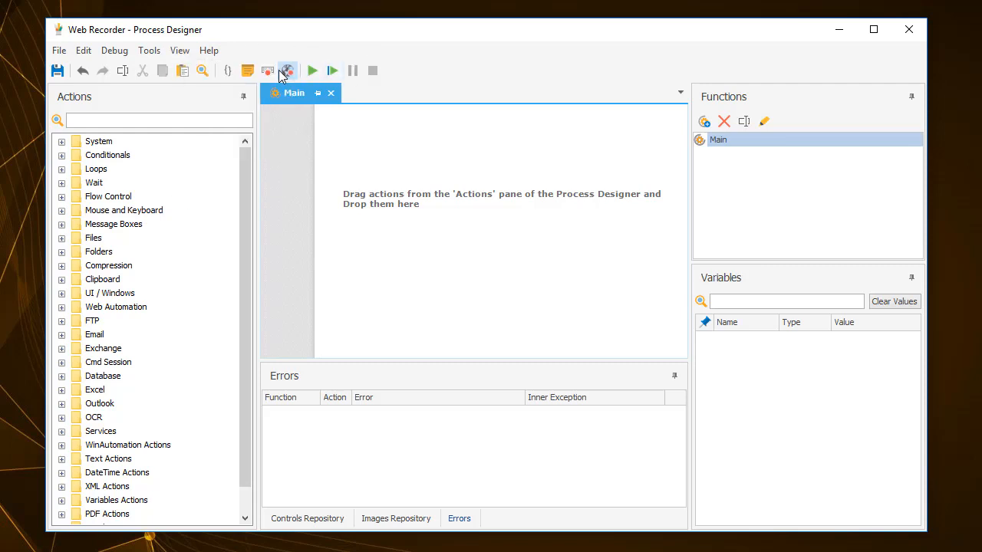
Start a Web Recorder session using the built-in Automation Browser.
click(287, 70)
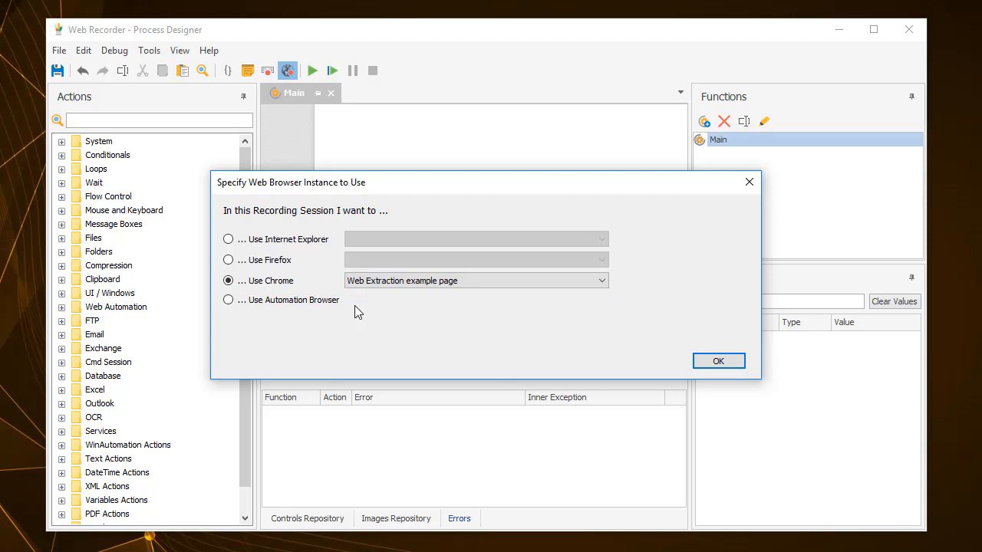
click(718, 360)
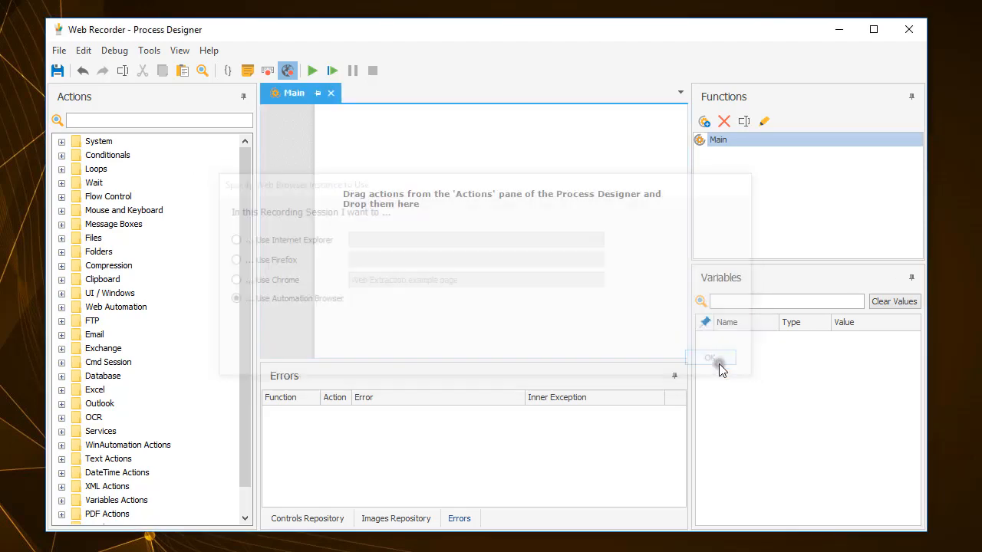
click(709, 359)
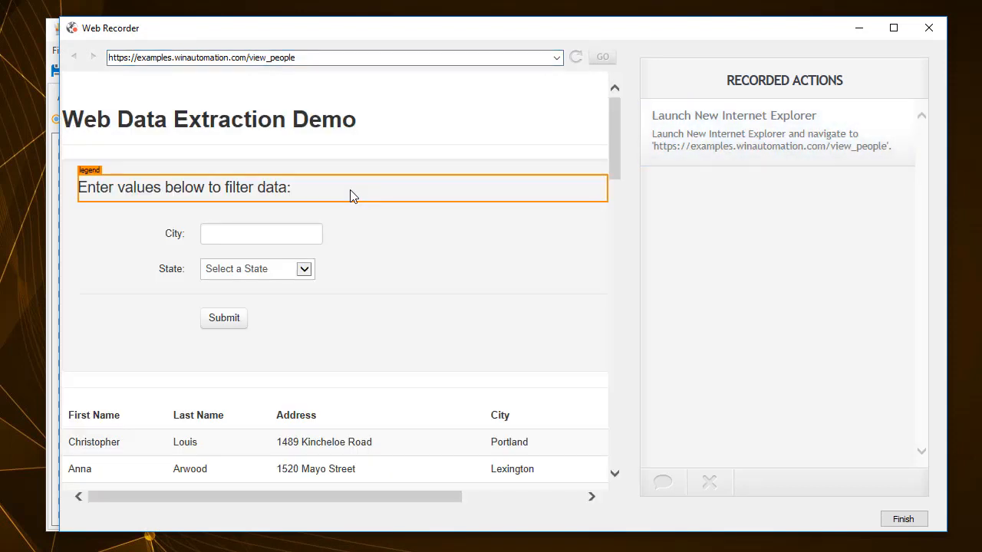
Enter Sacramento in the City filter field of the demo page.
text(Sa)
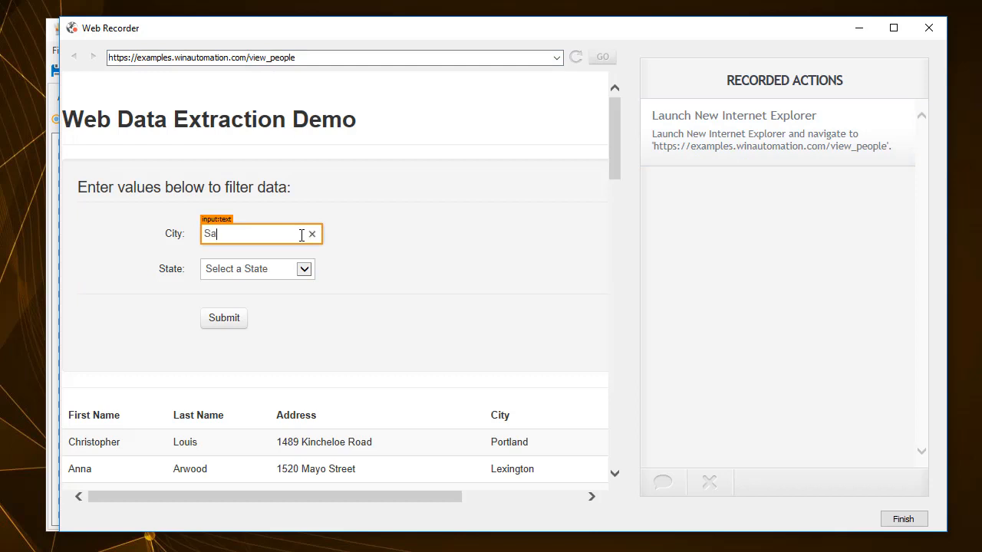
text(cra)
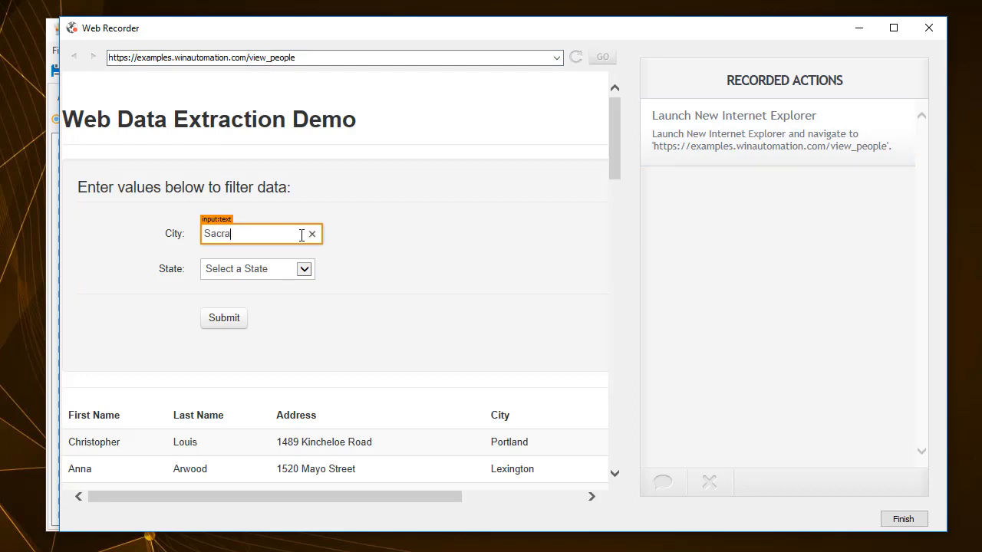
text(mento)
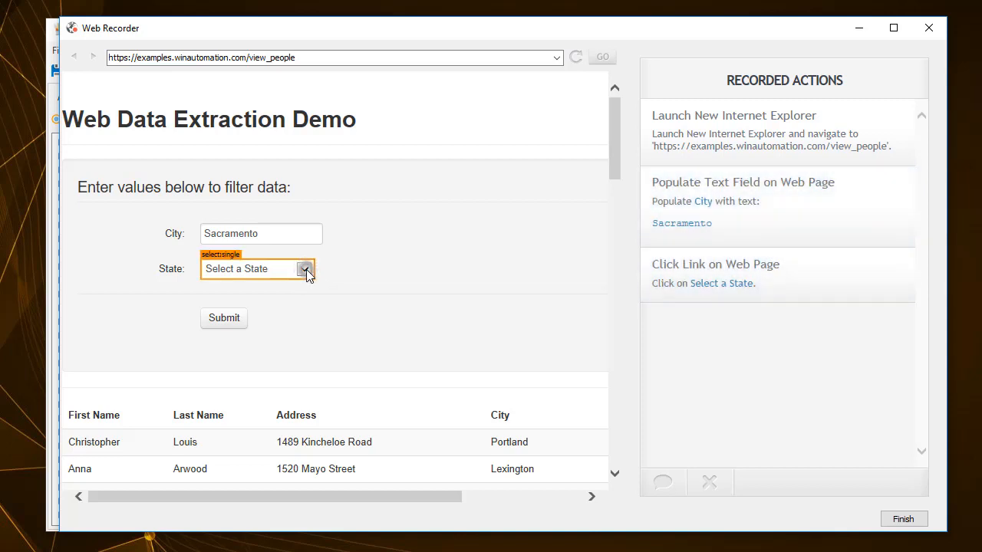
Choose CA as State, submit the filter, and extract the results HTML table.
click(258, 269)
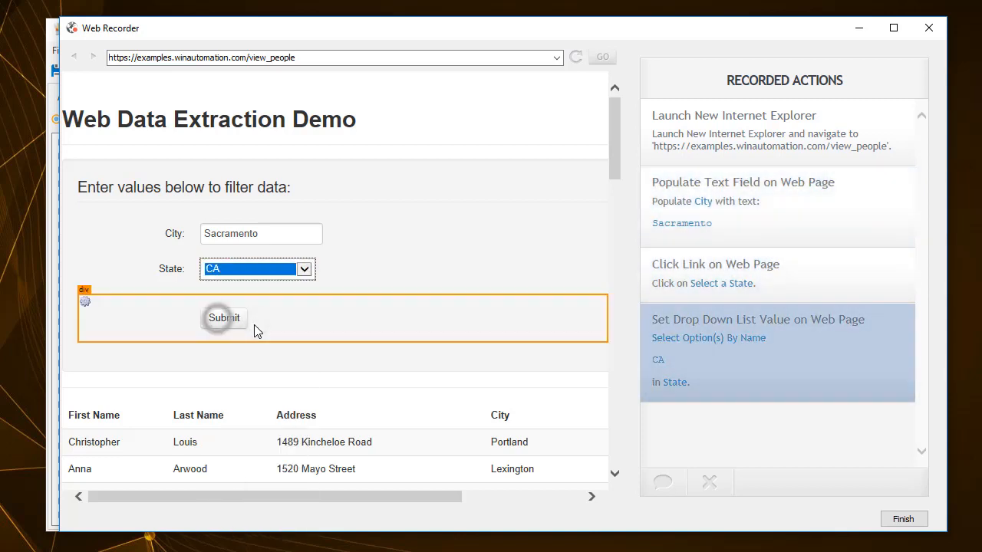
click(224, 318)
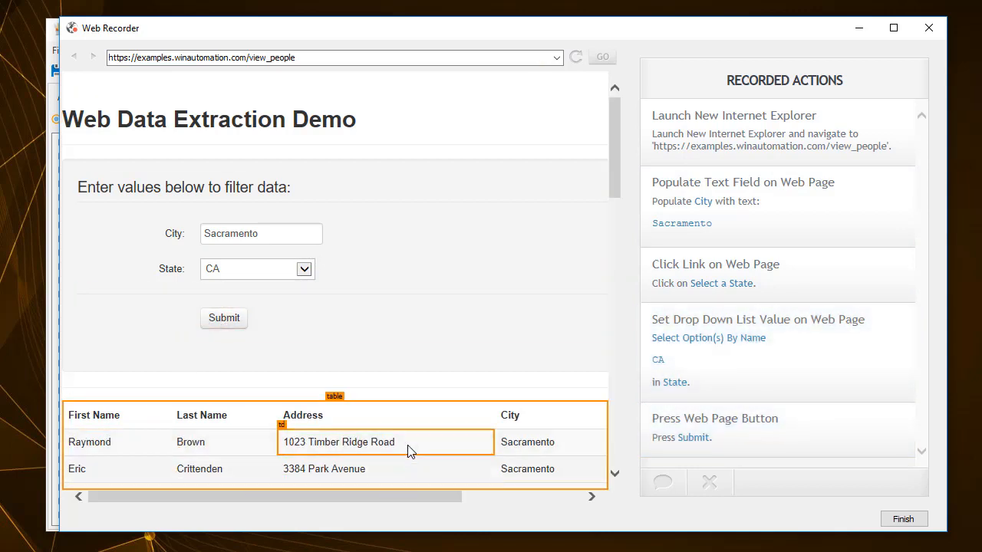
mouse_move(89, 442)
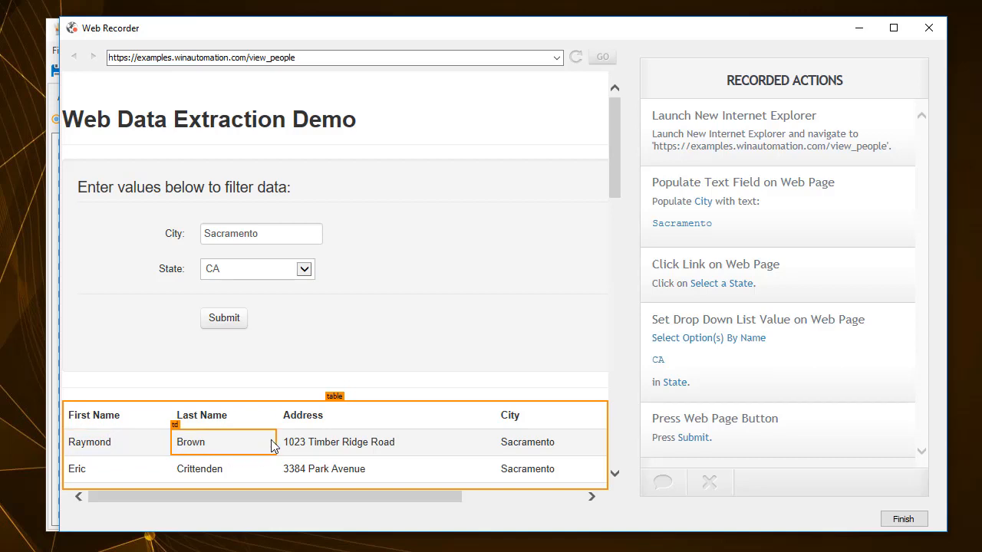
right_click(303, 414)
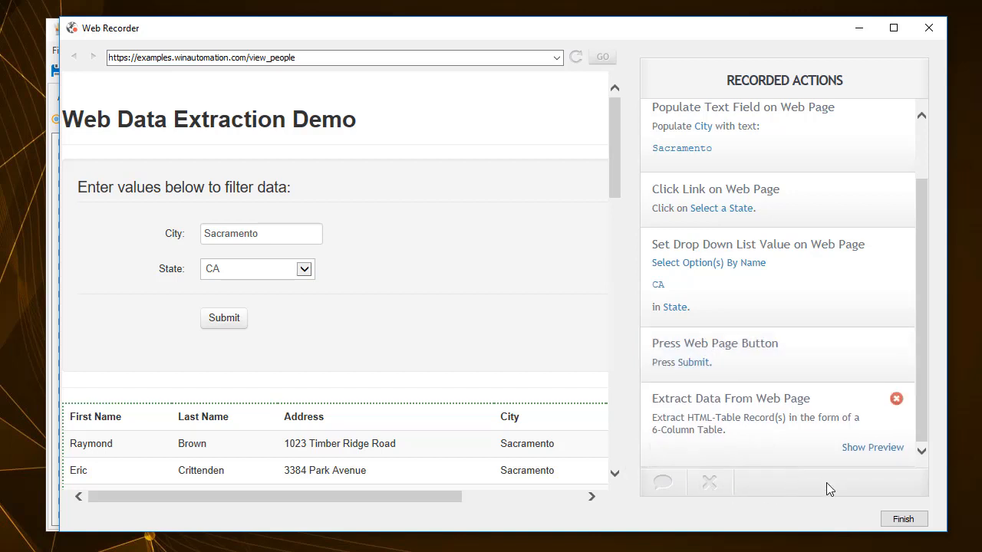
Finish the web recording so the actions become process steps.
click(903, 519)
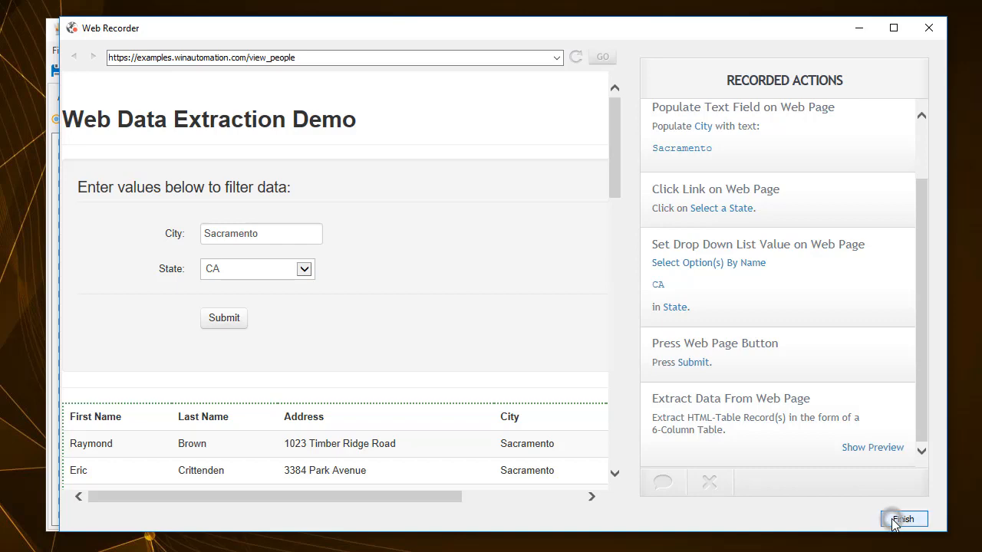
click(904, 518)
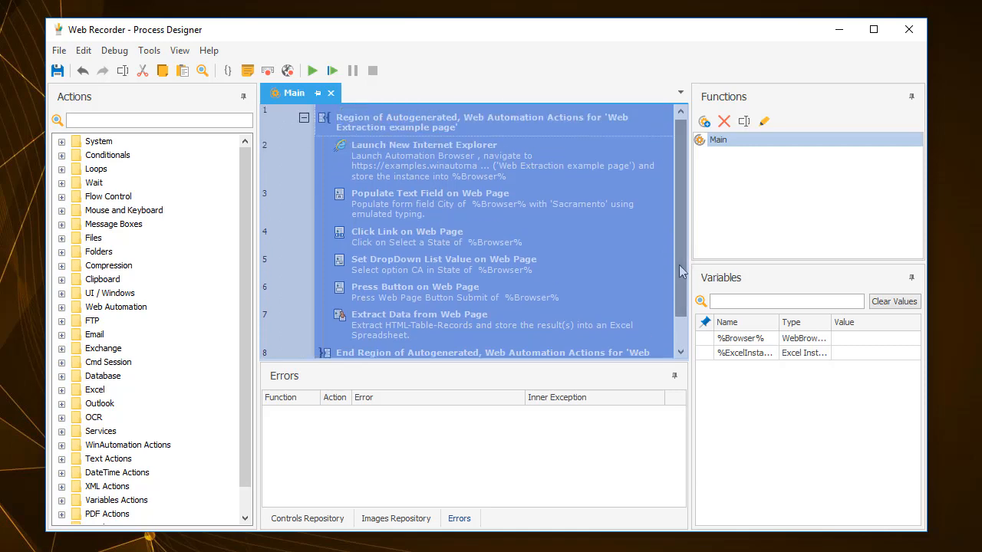
Run the recorded process from the Process Designer toolbar.
click(313, 70)
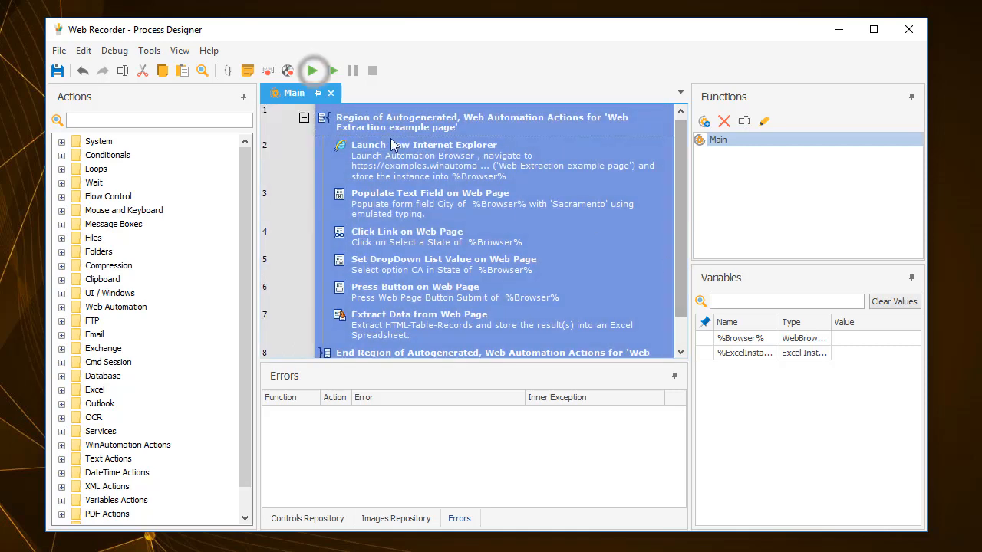
click(313, 71)
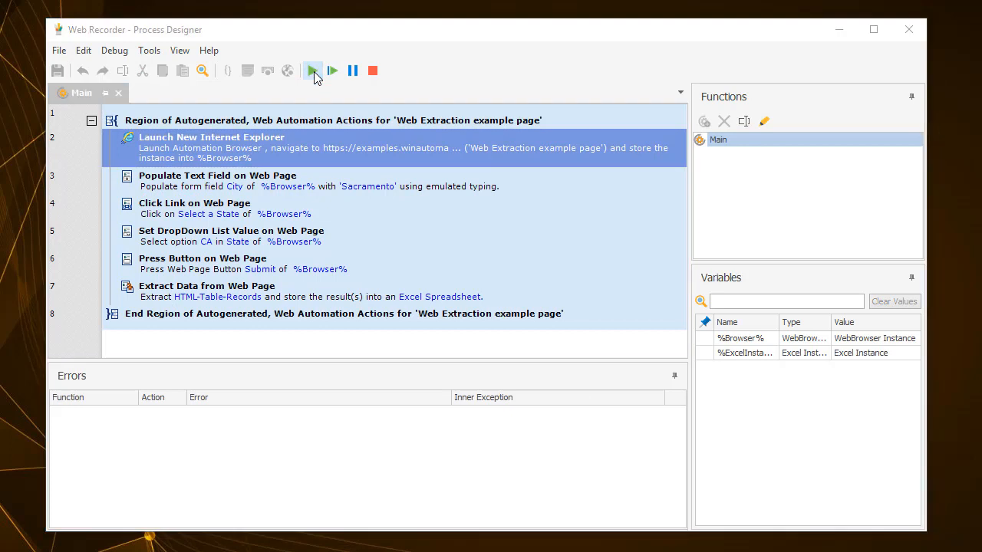
click(313, 71)
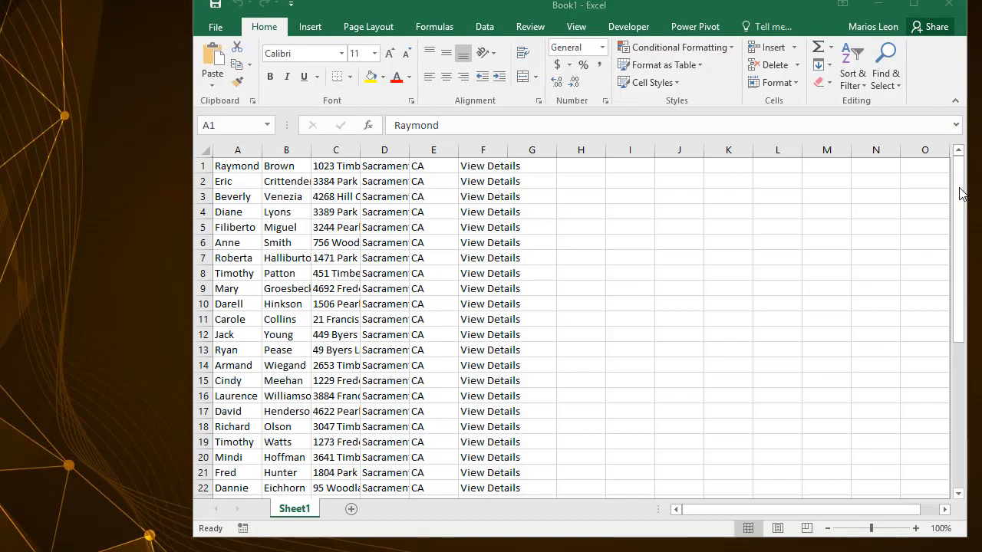
Select cell A1 to inspect the extracted Sacramento, CA records.
click(237, 165)
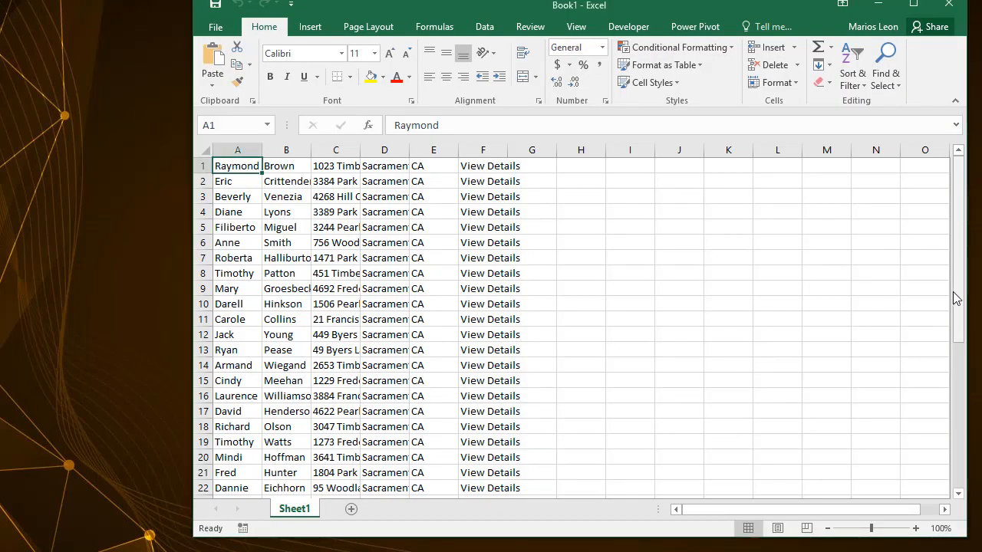